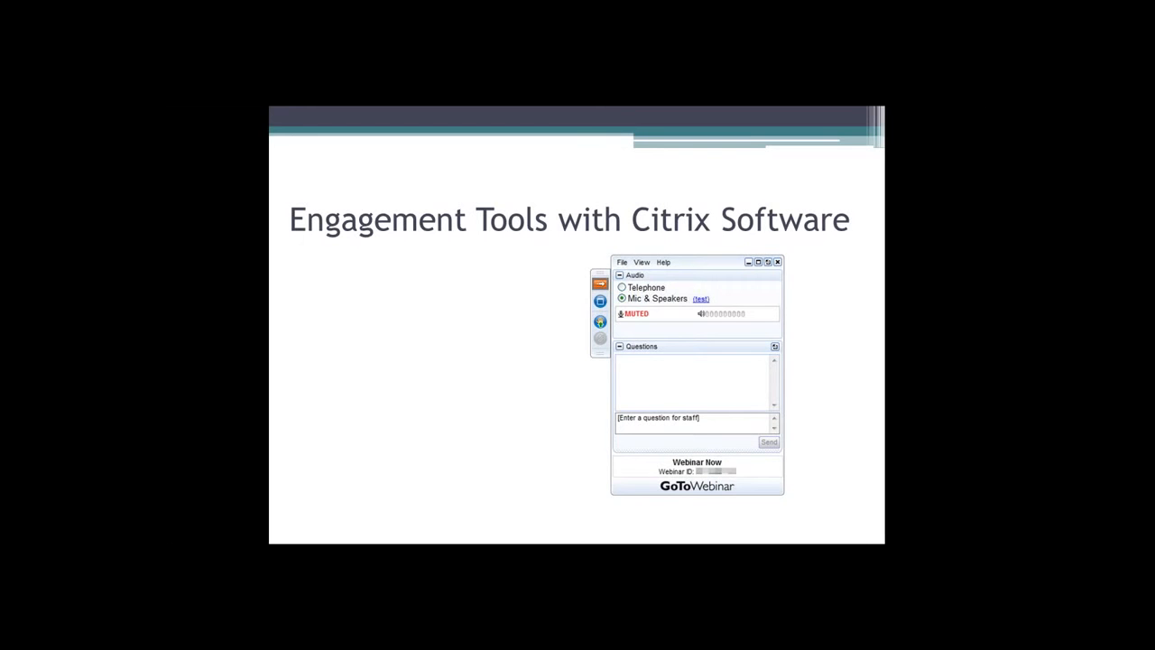
mouse_move(834, 293)
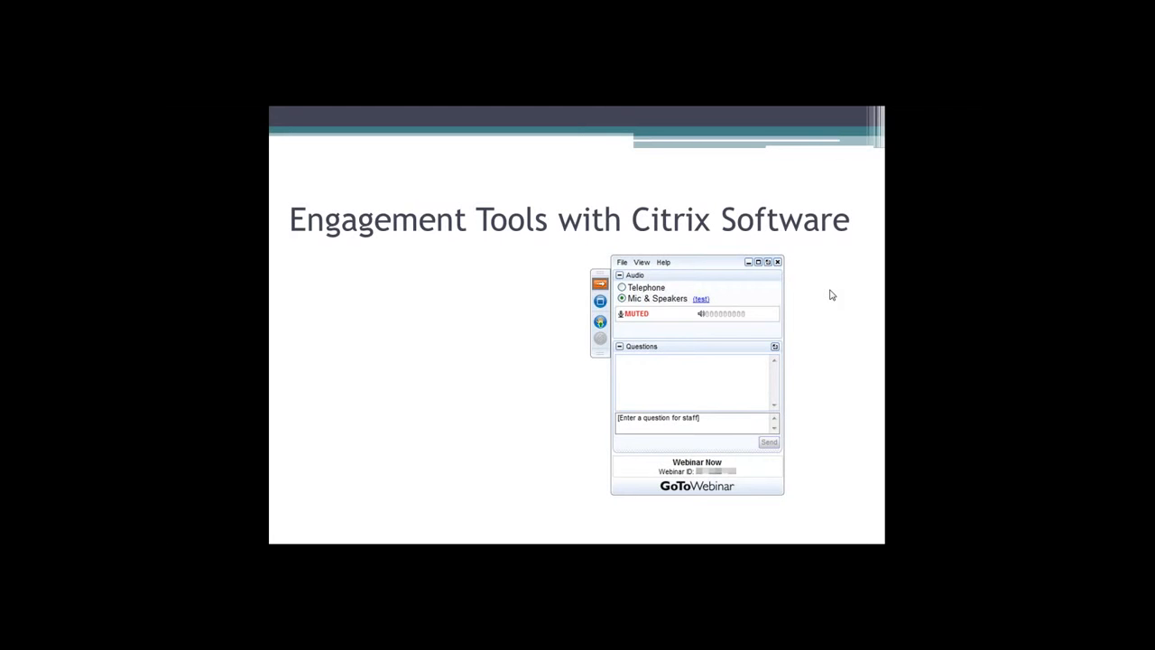
mouse_move(824, 293)
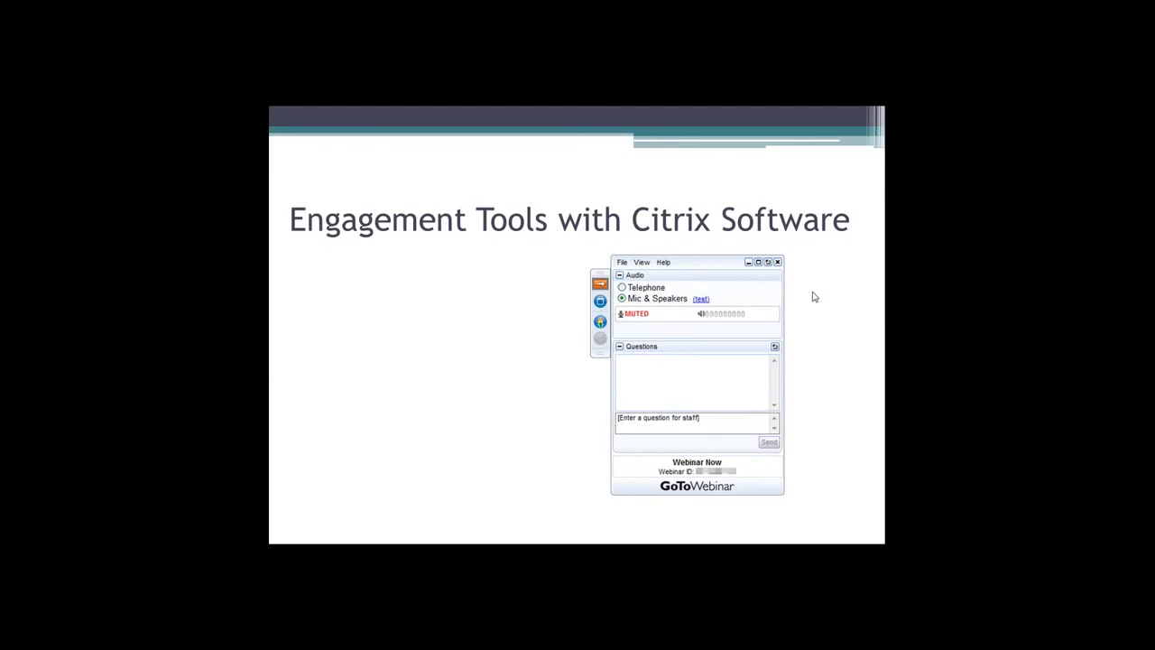
mouse_move(835, 314)
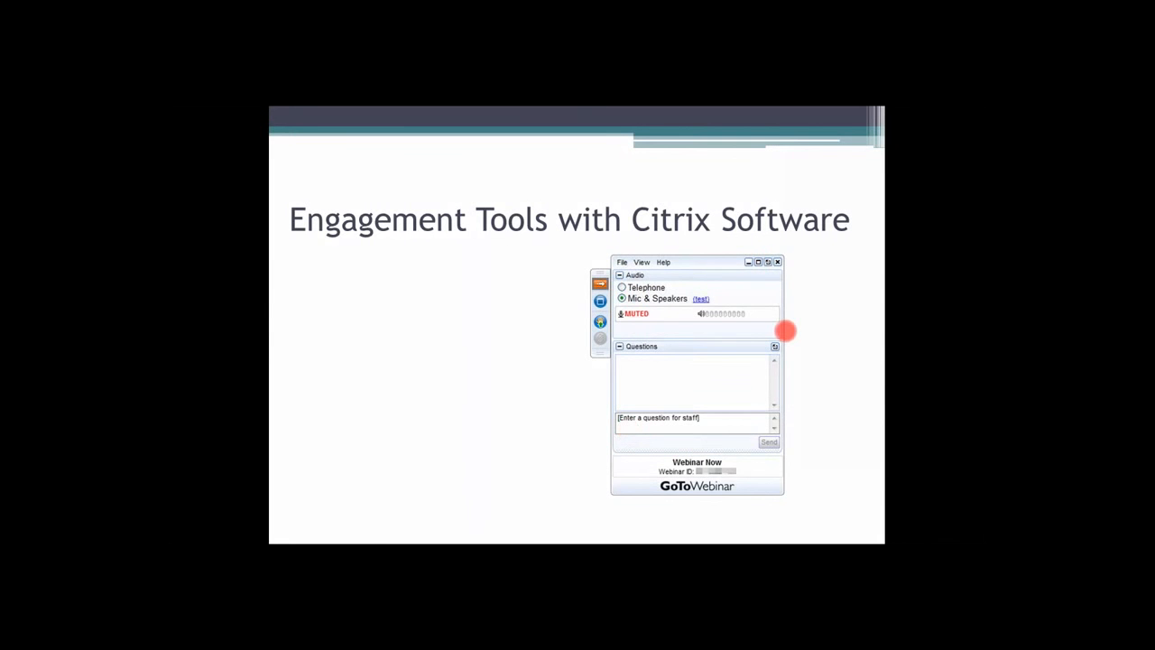
mouse_move(777, 329)
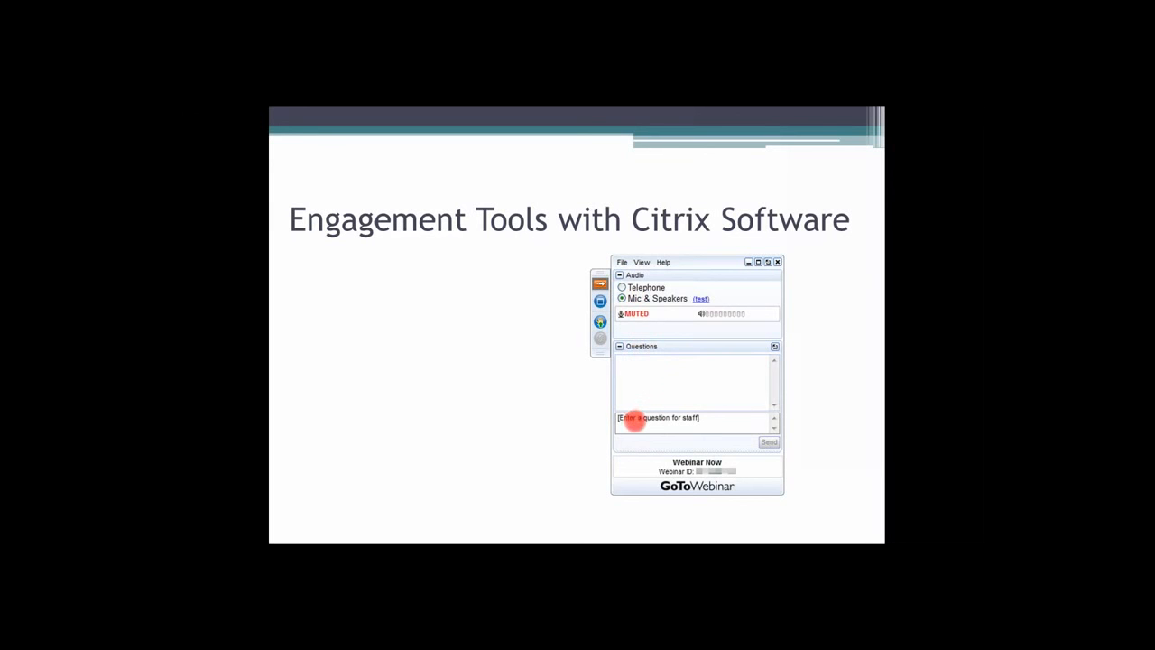
mouse_move(740, 415)
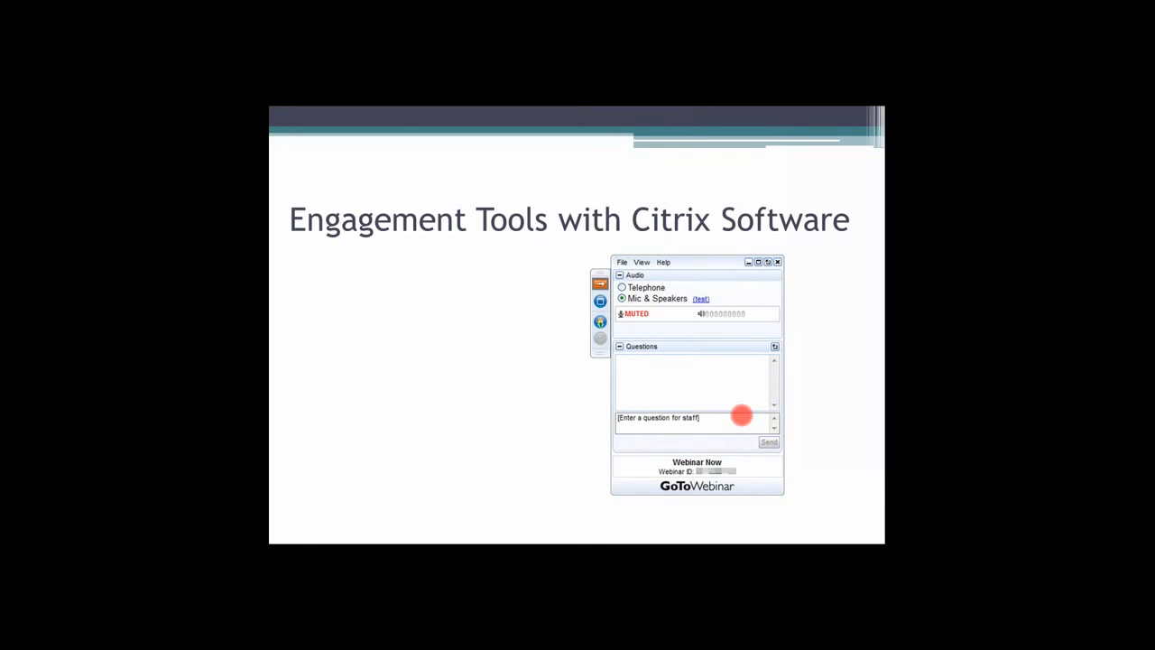
mouse_move(491, 395)
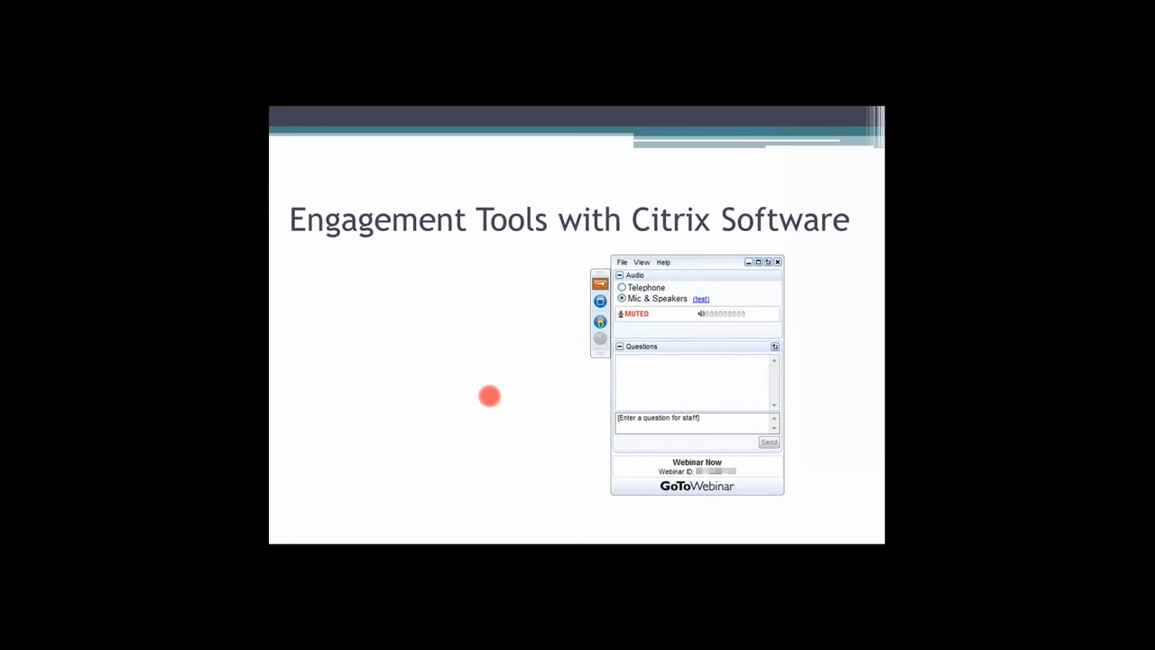
mouse_move(820, 262)
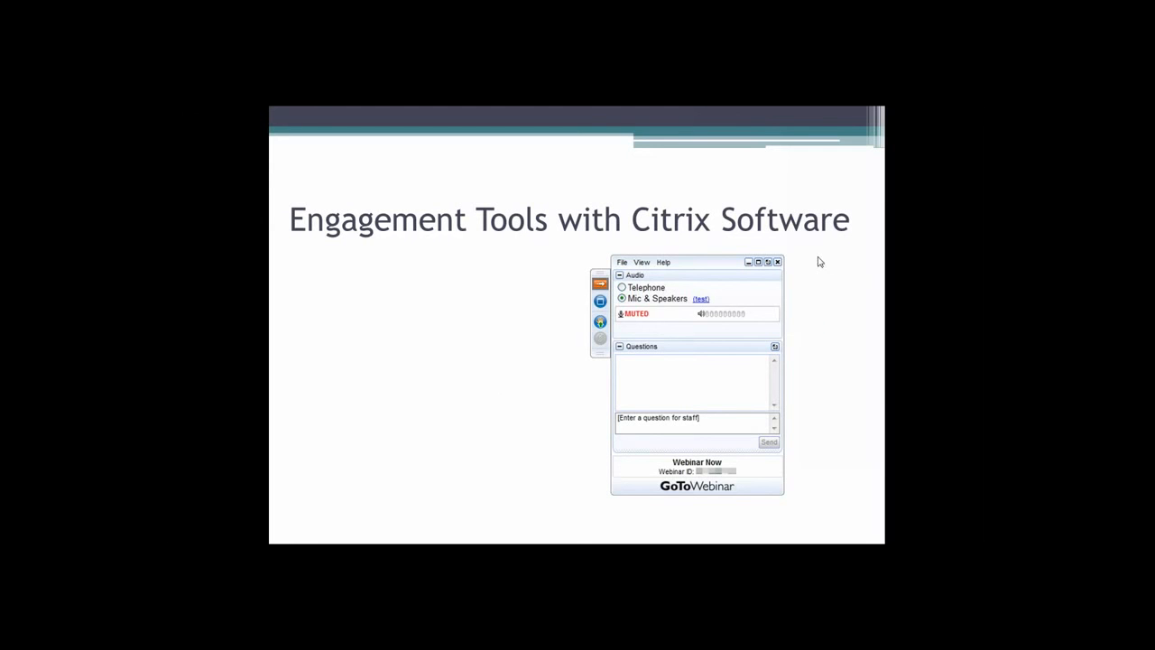
mouse_move(390, 397)
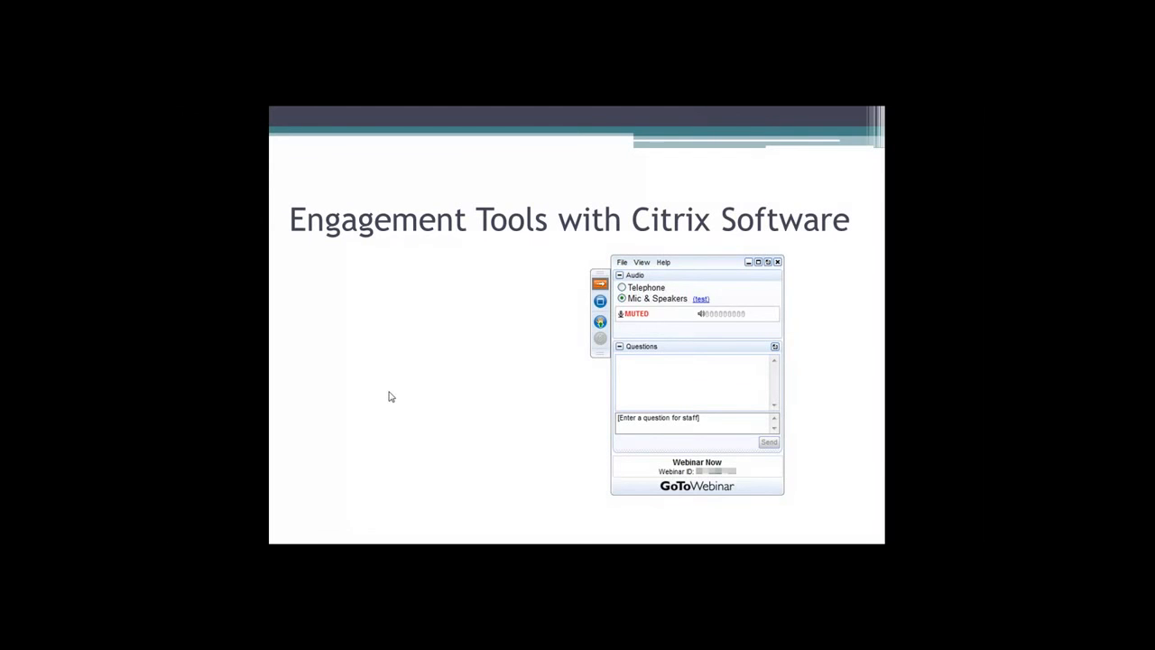
mouse_move(413, 408)
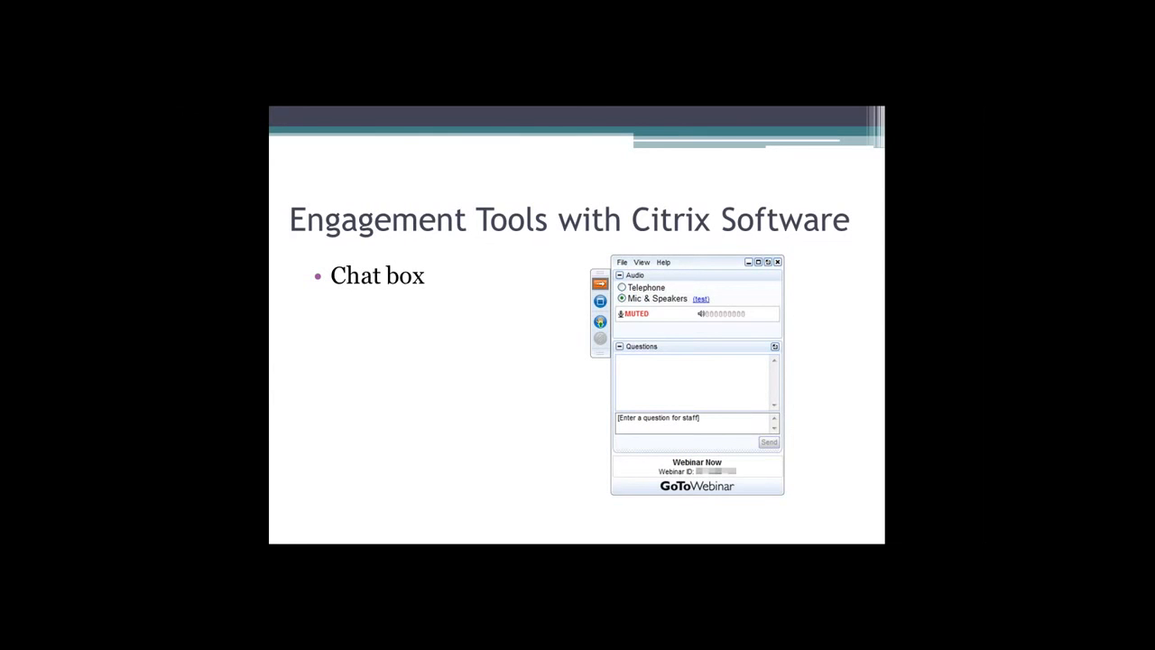
mouse_move(708, 157)
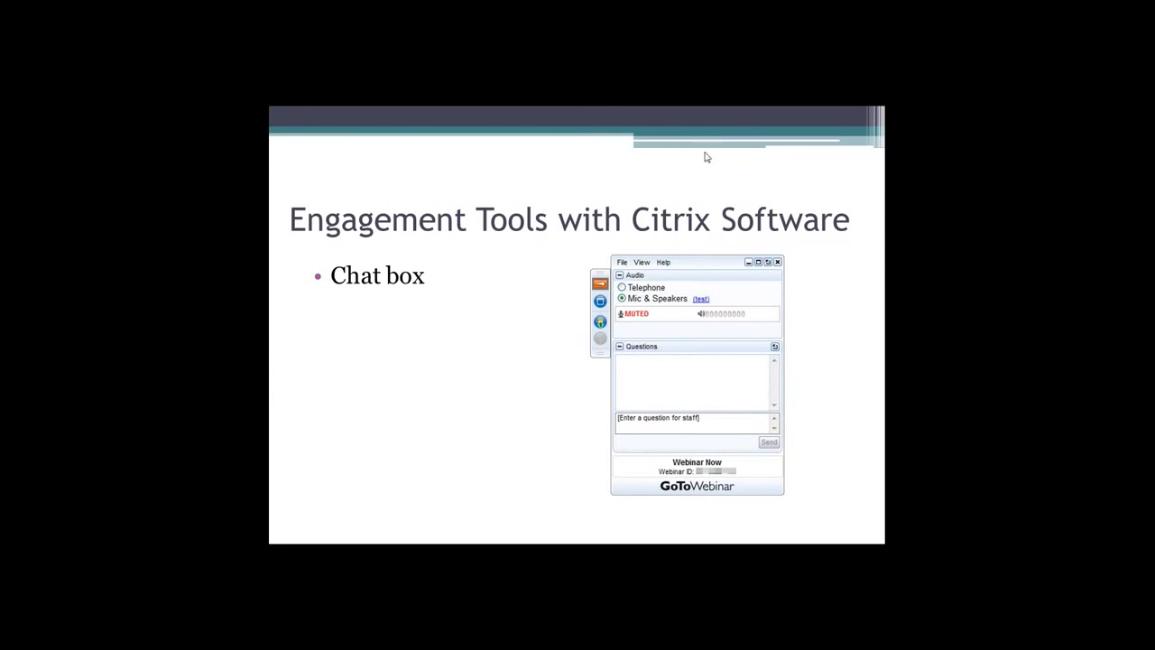